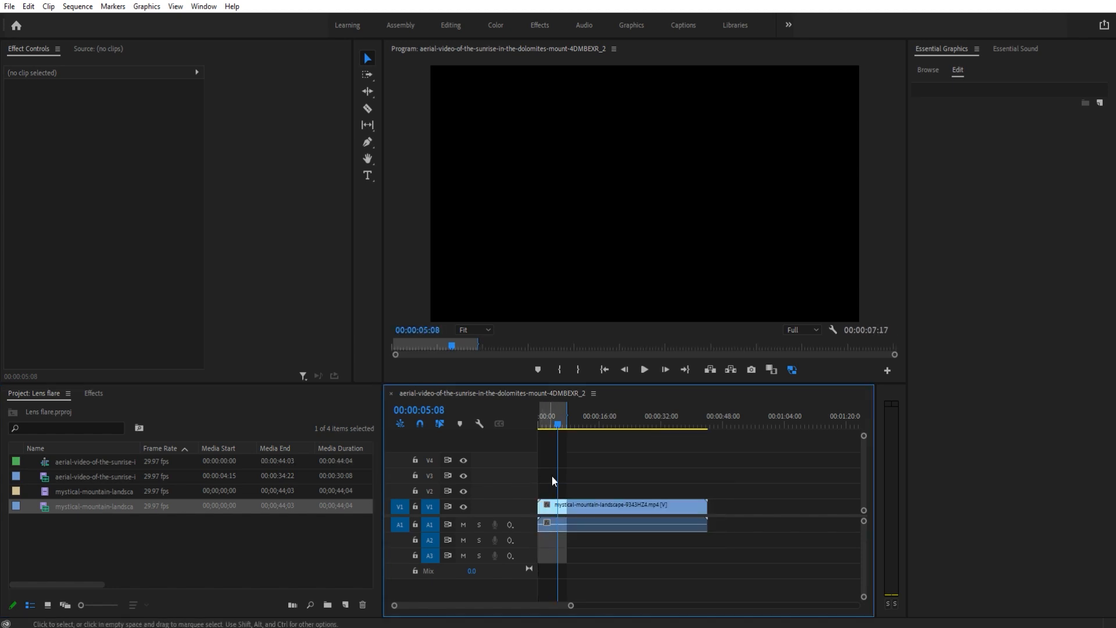
Select the mystical-mountain-landscape clip on V1 with the playhead at 00:00:00.
{"action": "left_click", "coordinate": [538, 430]}
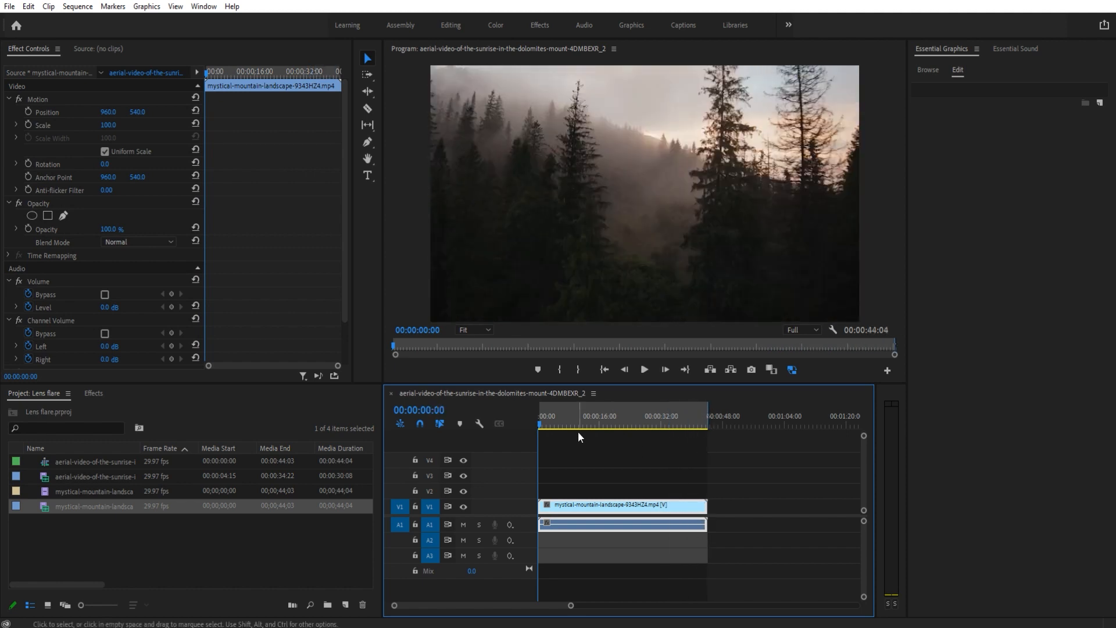
{"action": "left_click", "coordinate": [553, 425]}
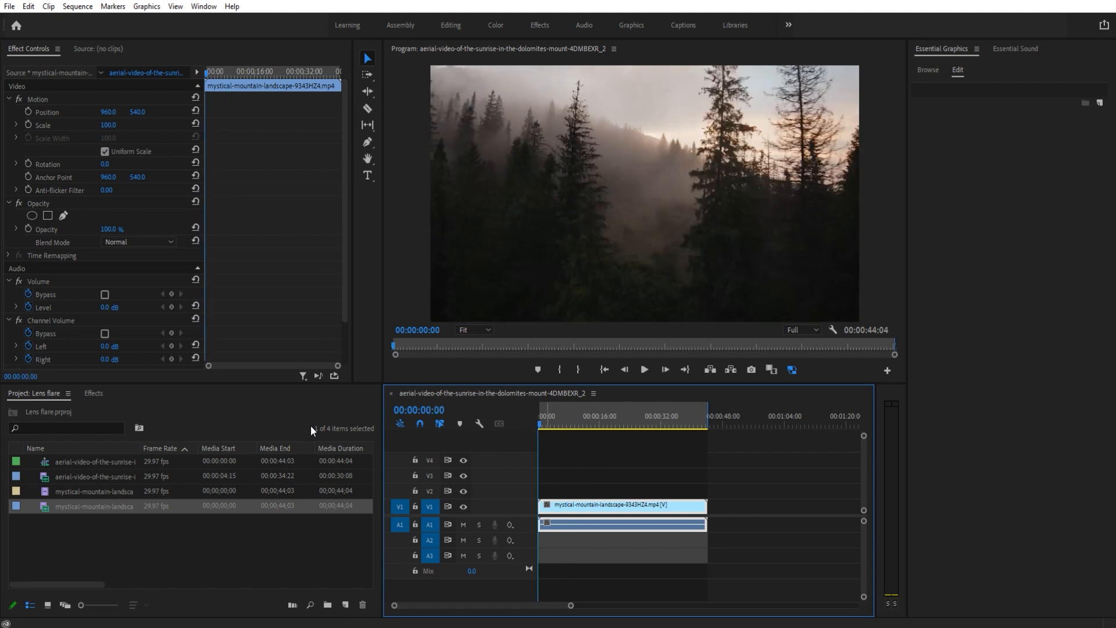
{"action": "left_click", "coordinate": [93, 393]}
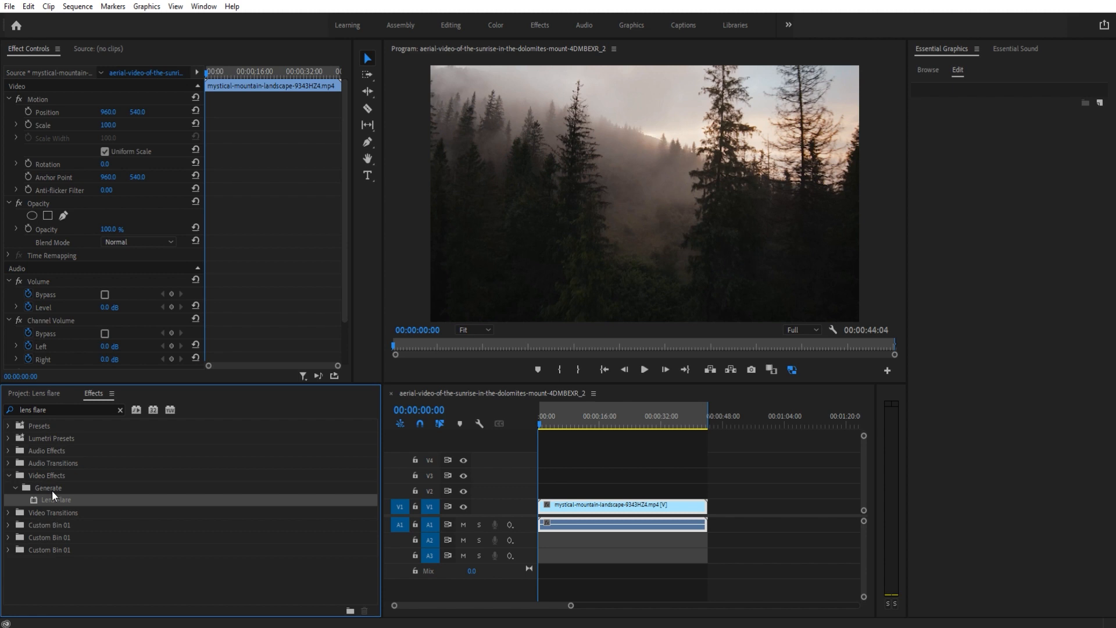
{"action": "mouse_move", "coordinate": [558, 502]}
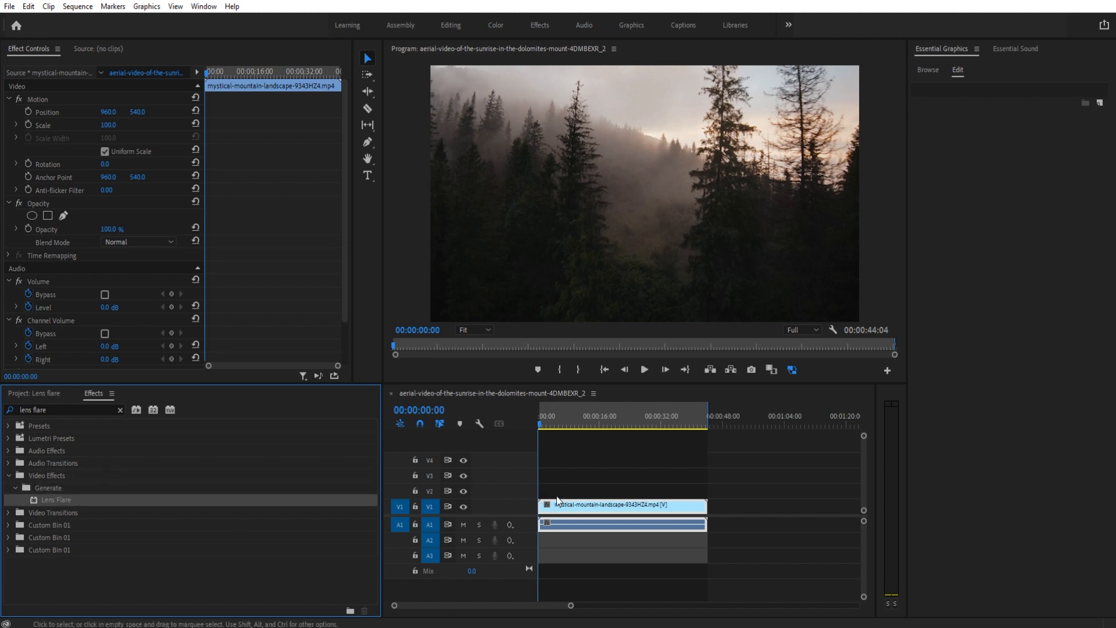
{"action": "mouse_move", "coordinate": [581, 514]}
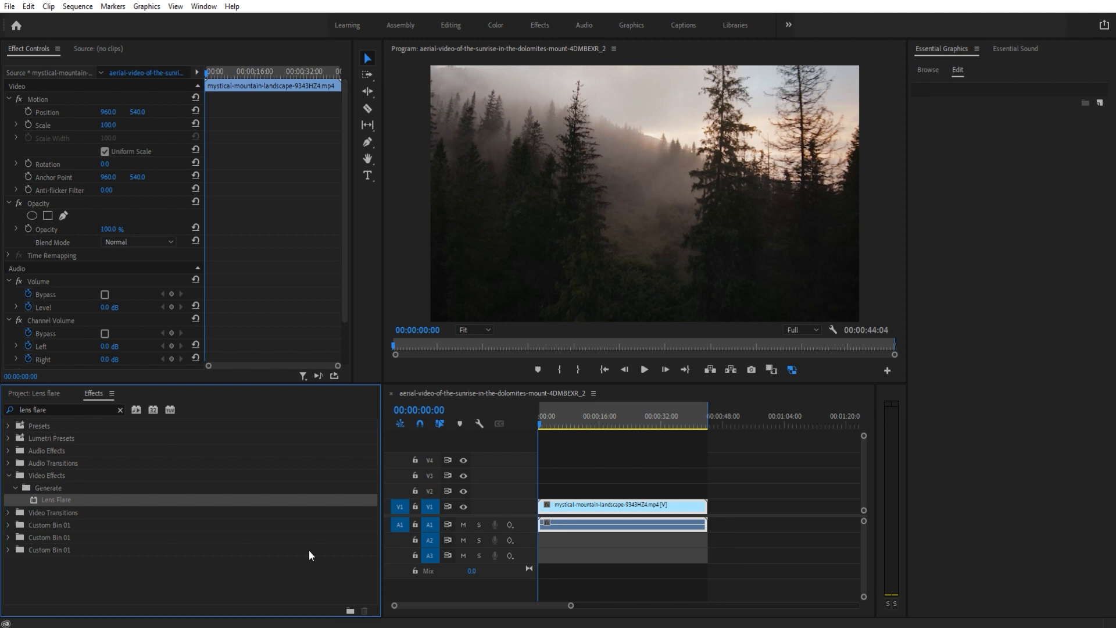
{"action": "left_click", "coordinate": [34, 393]}
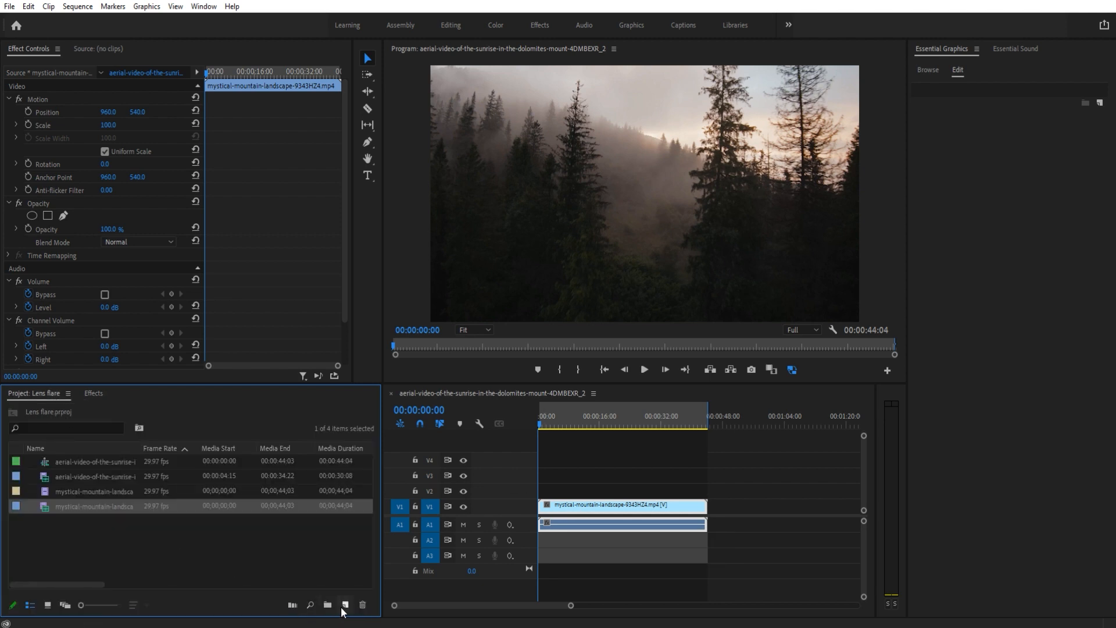
{"action": "left_click", "coordinate": [344, 605]}
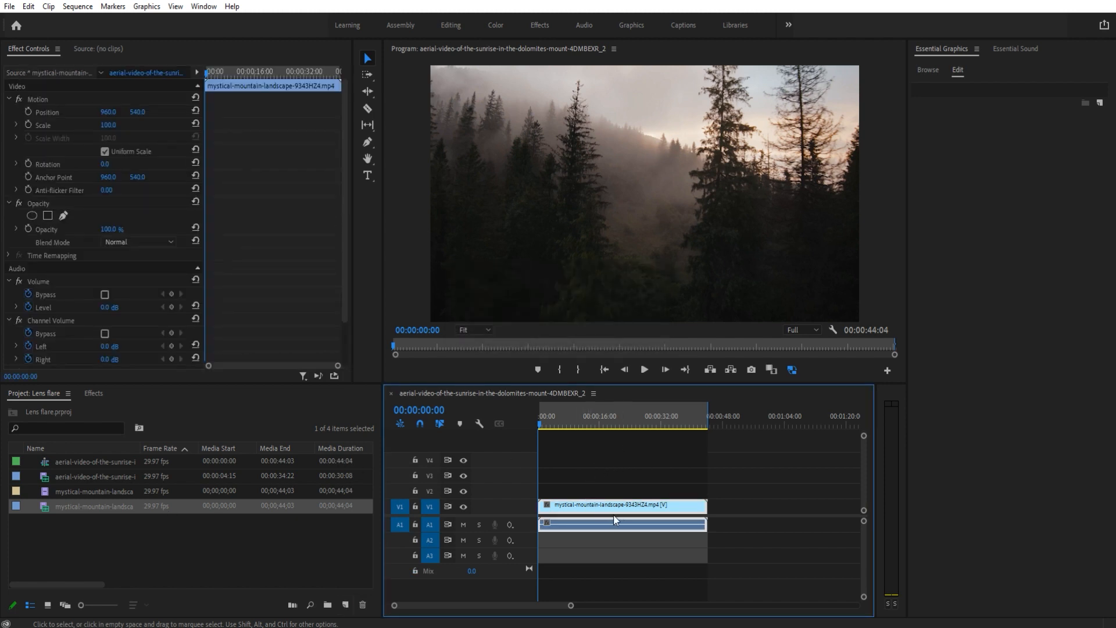
{"action": "mouse_move", "coordinate": [617, 519]}
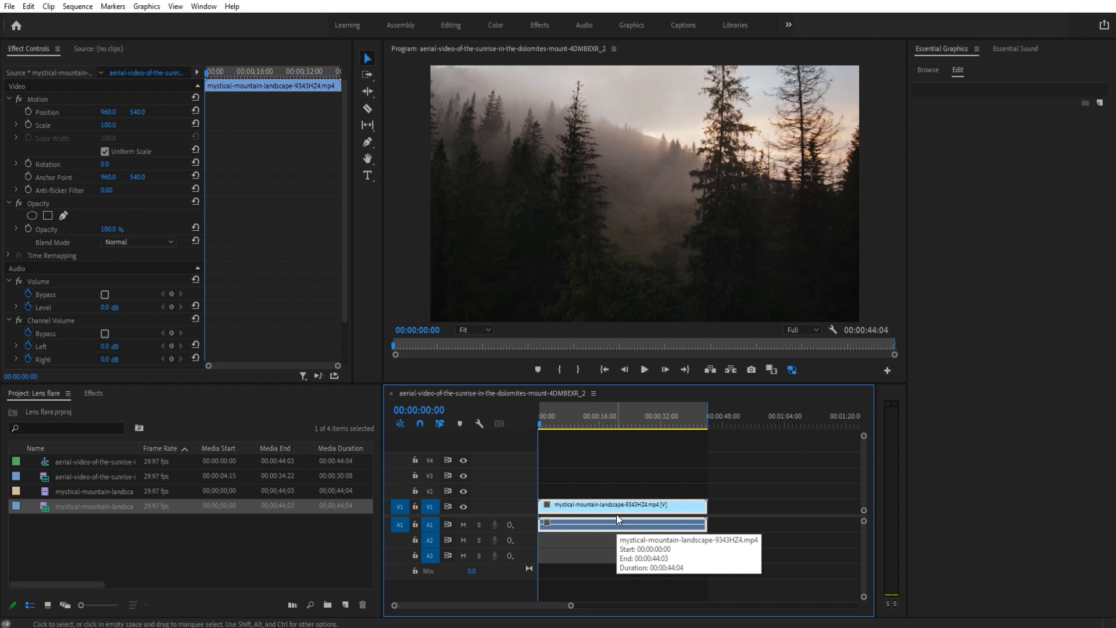
{"action": "left_click", "coordinate": [344, 604]}
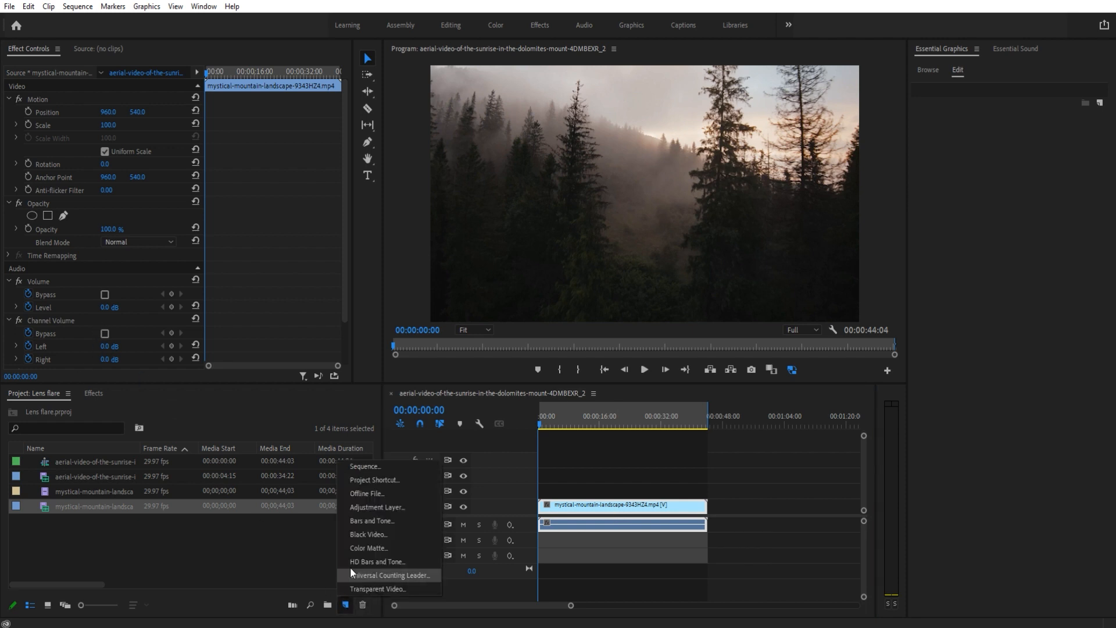
{"action": "mouse_move", "coordinate": [294, 556]}
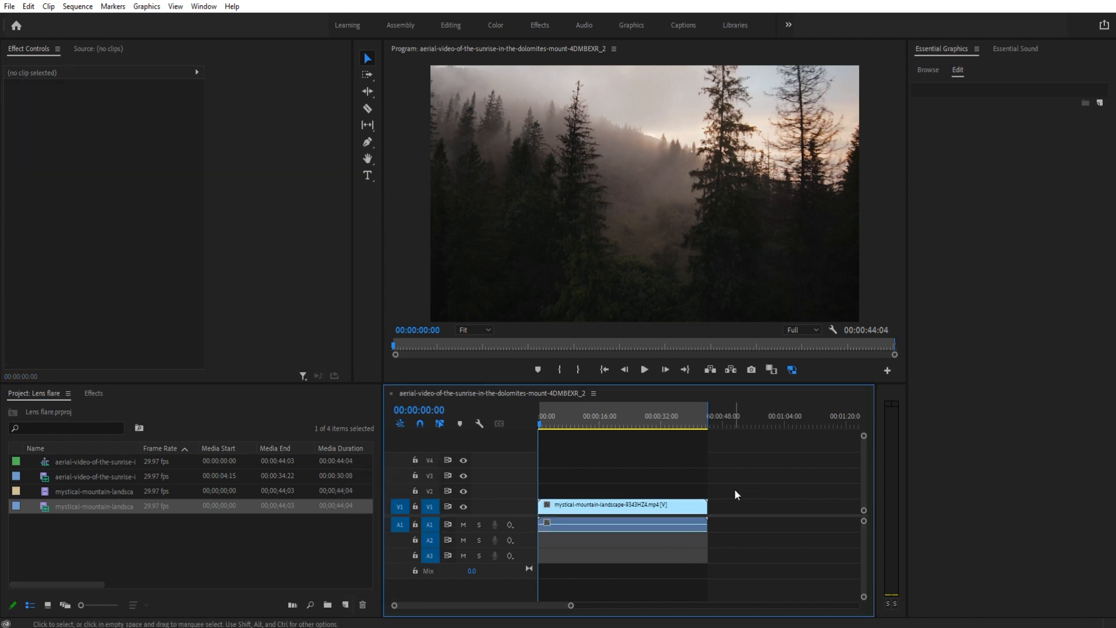
Apply Lens Flare to the clip and drag its flare center up among the tall trees at upper right.
{"action": "left_click", "coordinate": [620, 505]}
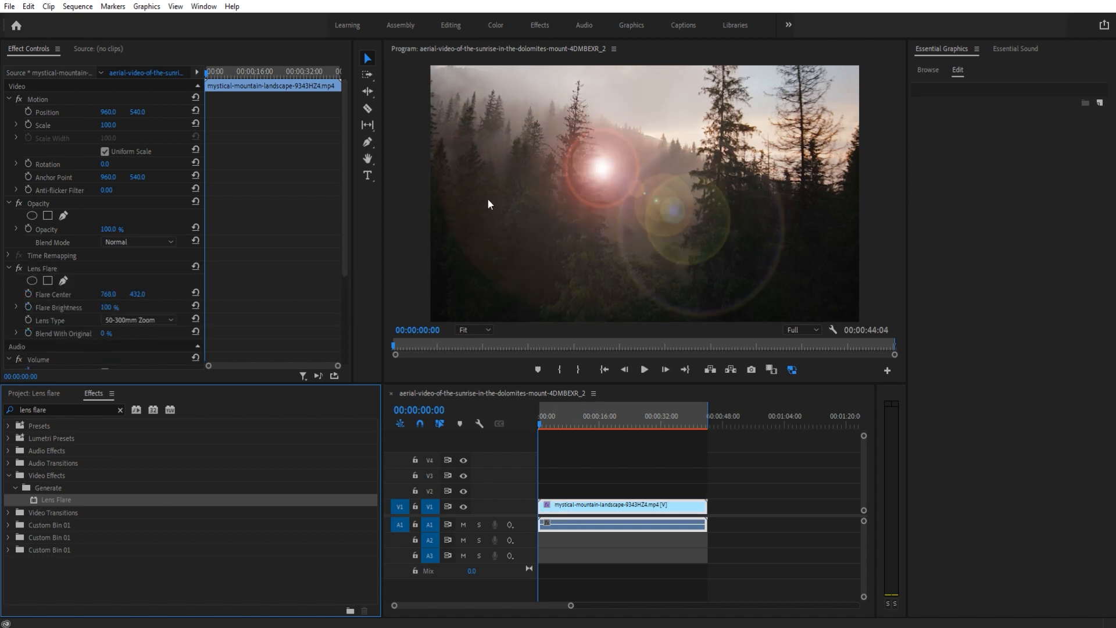
{"action": "left_click", "coordinate": [41, 271]}
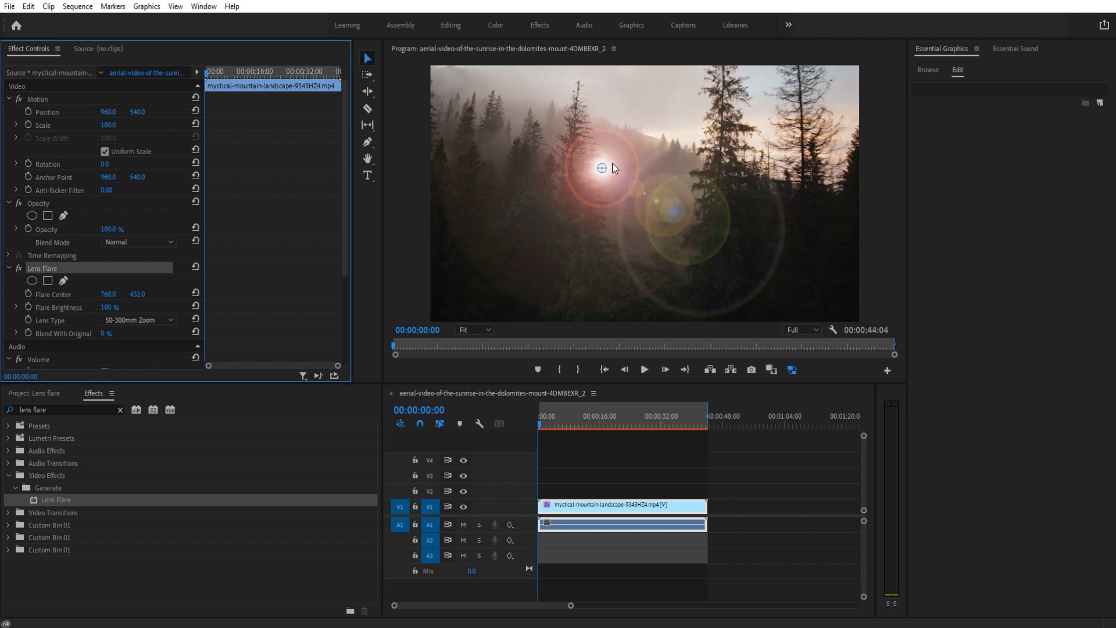
{"action": "left_click_drag", "start_coordinate": [601, 167], "coordinate": [718, 152]}
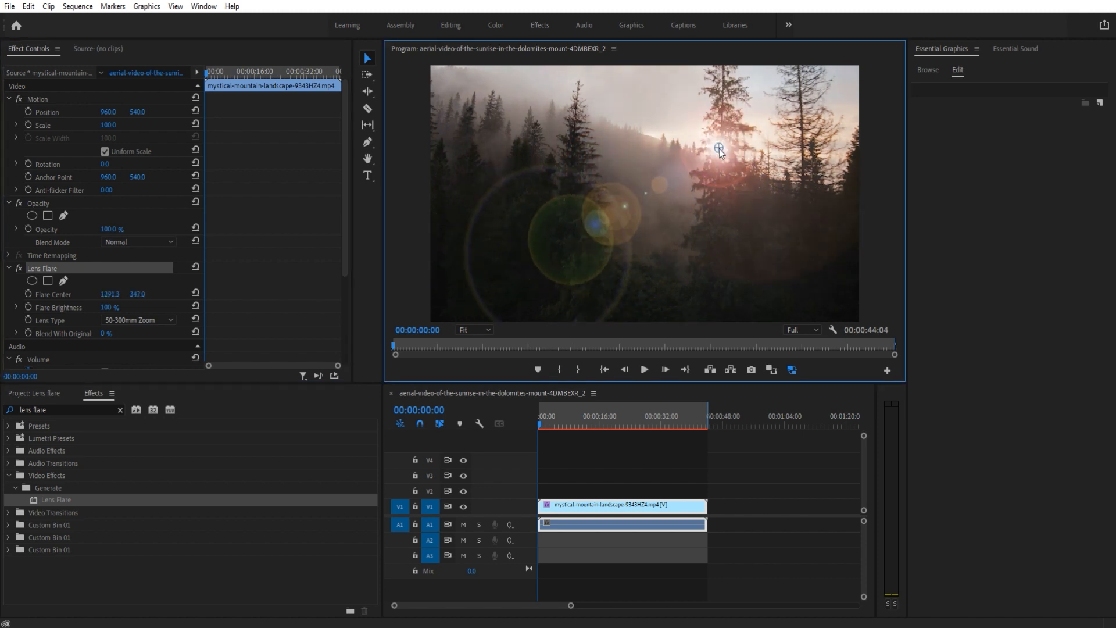
{"action": "left_click_drag", "start_coordinate": [718, 150], "coordinate": [728, 151]}
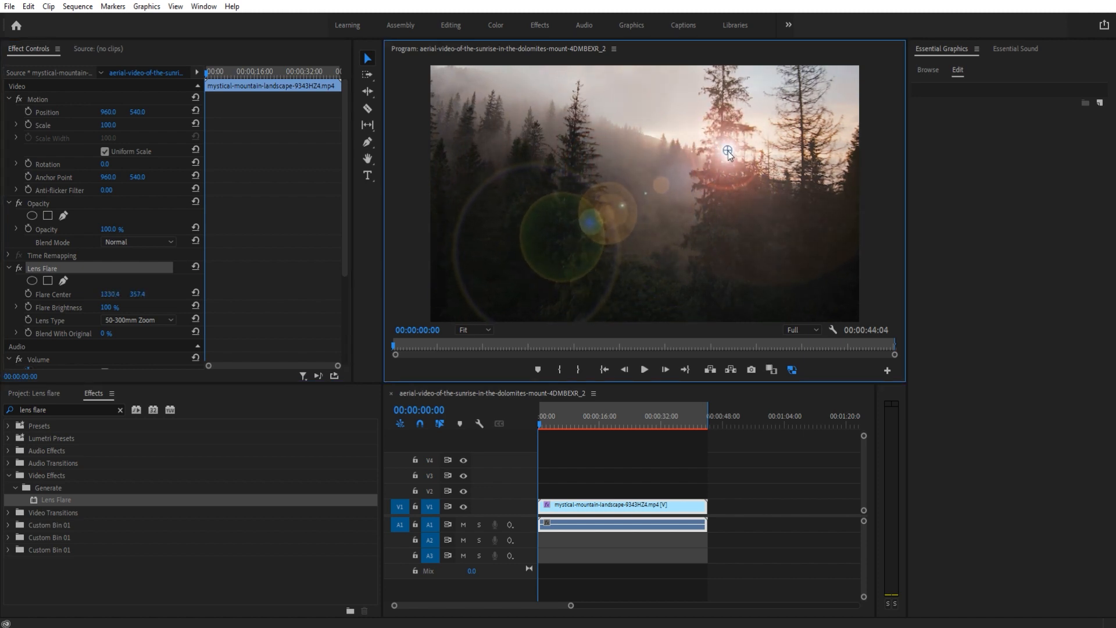
{"action": "left_click_drag", "start_coordinate": [727, 151], "coordinate": [732, 154]}
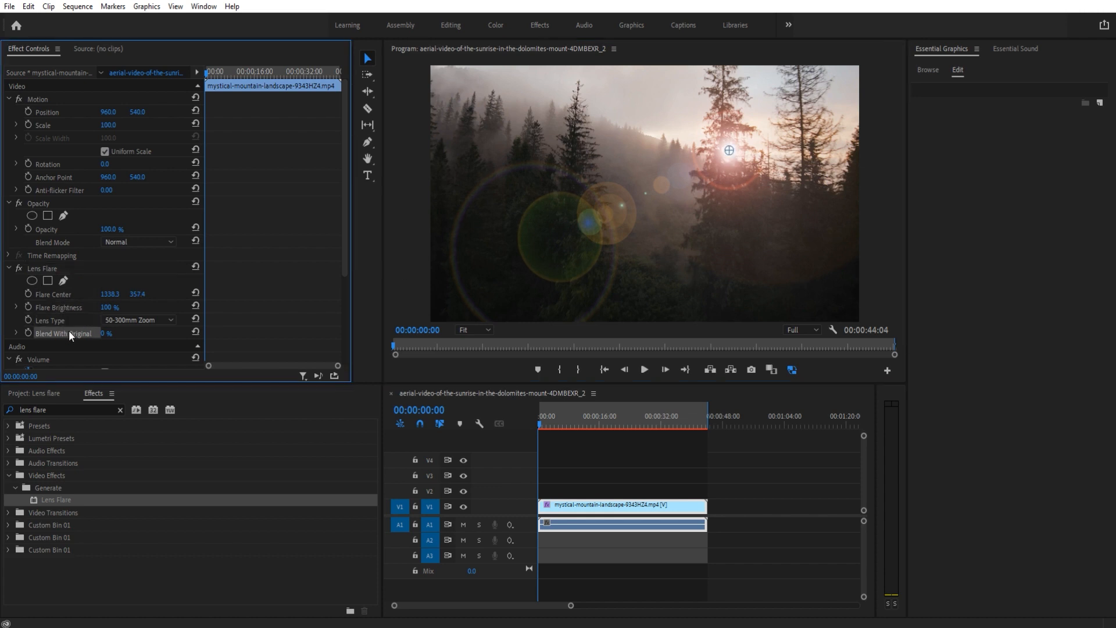
Keyframe Flare Center and Flare Brightness at the clip start, dimming brightness to about 31%.
{"action": "left_click", "coordinate": [41, 269]}
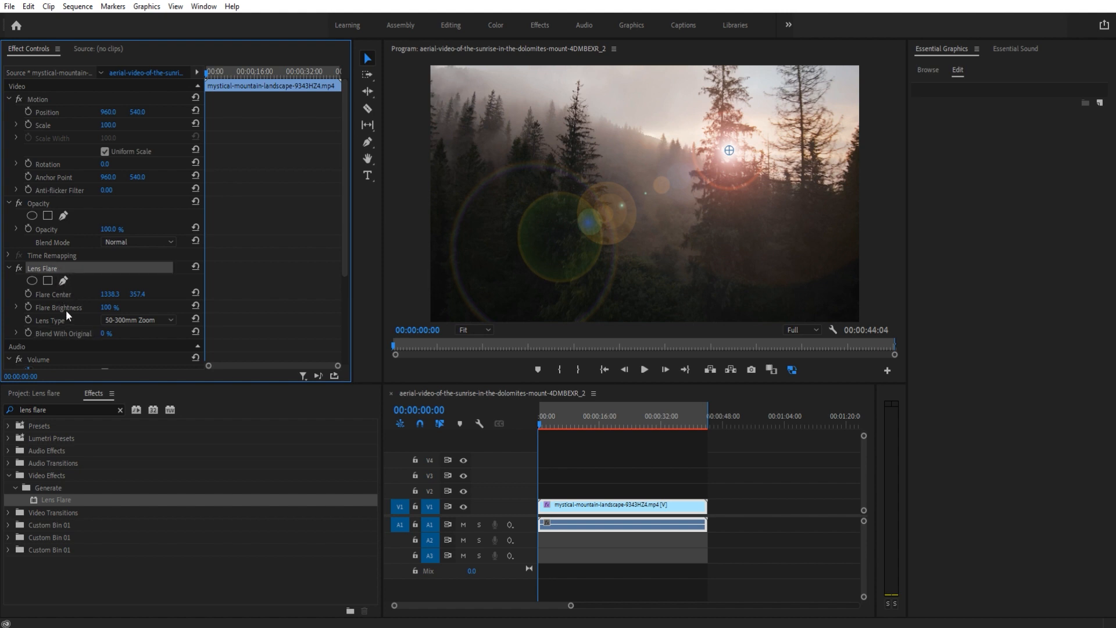
{"action": "left_click", "coordinate": [28, 294]}
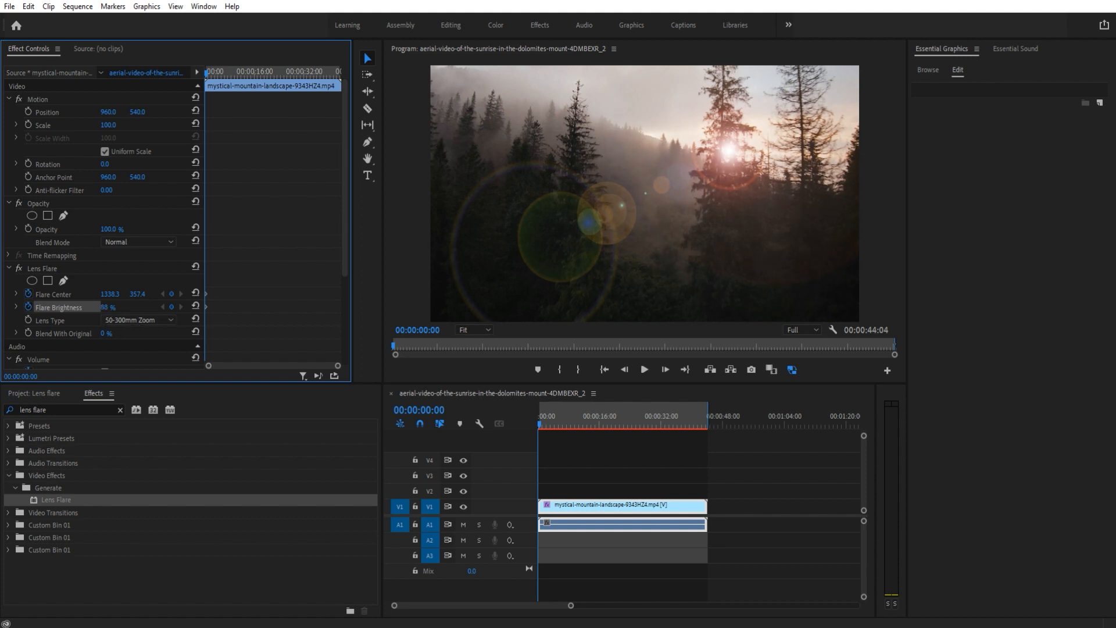
{"action": "type", "text": "26"}
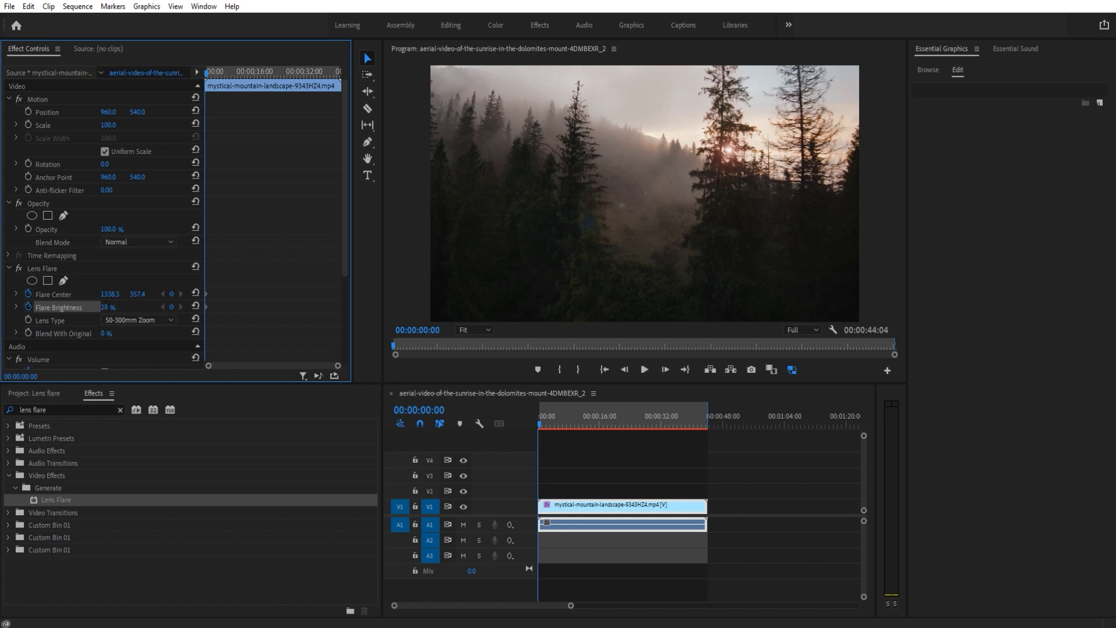
{"action": "left_click_drag", "start_coordinate": [108, 307], "coordinate": [114, 307]}
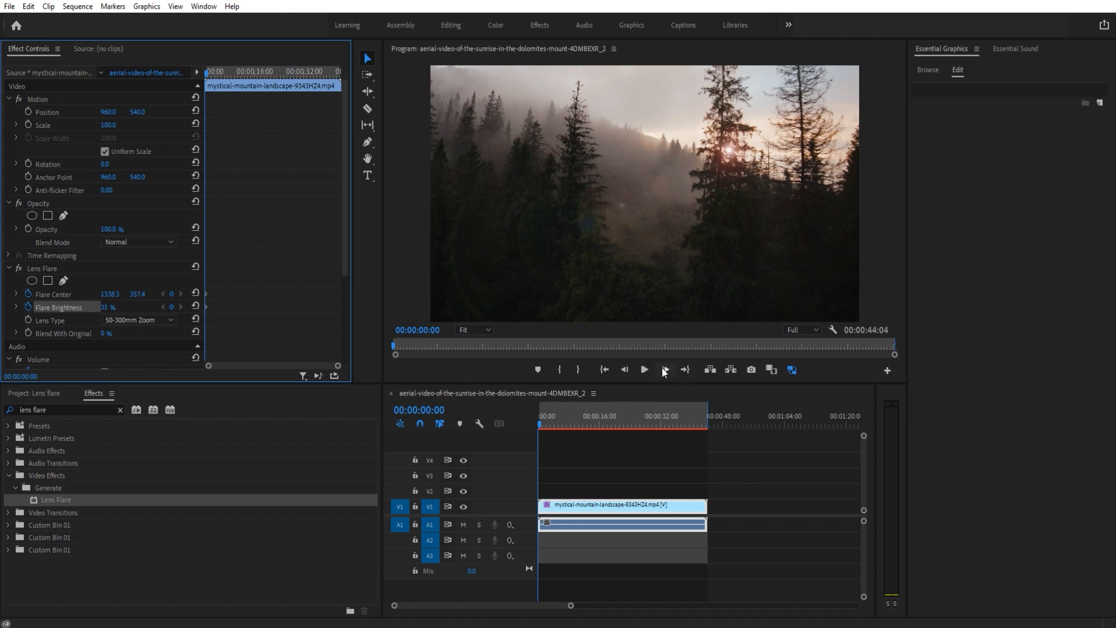
{"action": "mouse_move", "coordinate": [667, 370]}
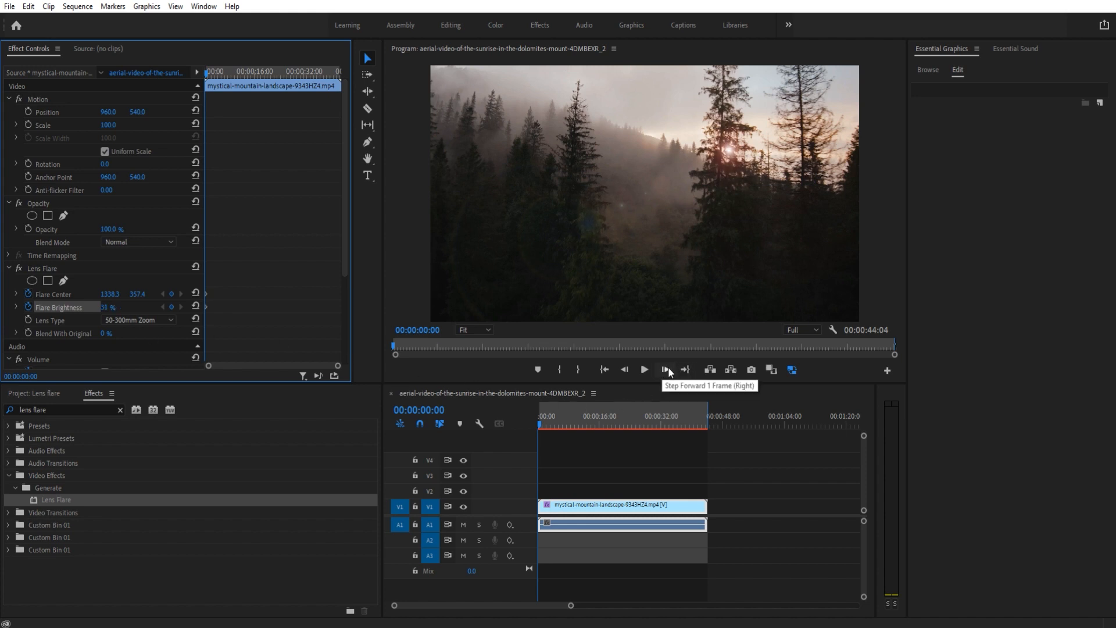
Step frame by frame to around 00:00:01:08 where the sun slips behind the trees.
{"action": "left_click", "coordinate": [667, 369]}
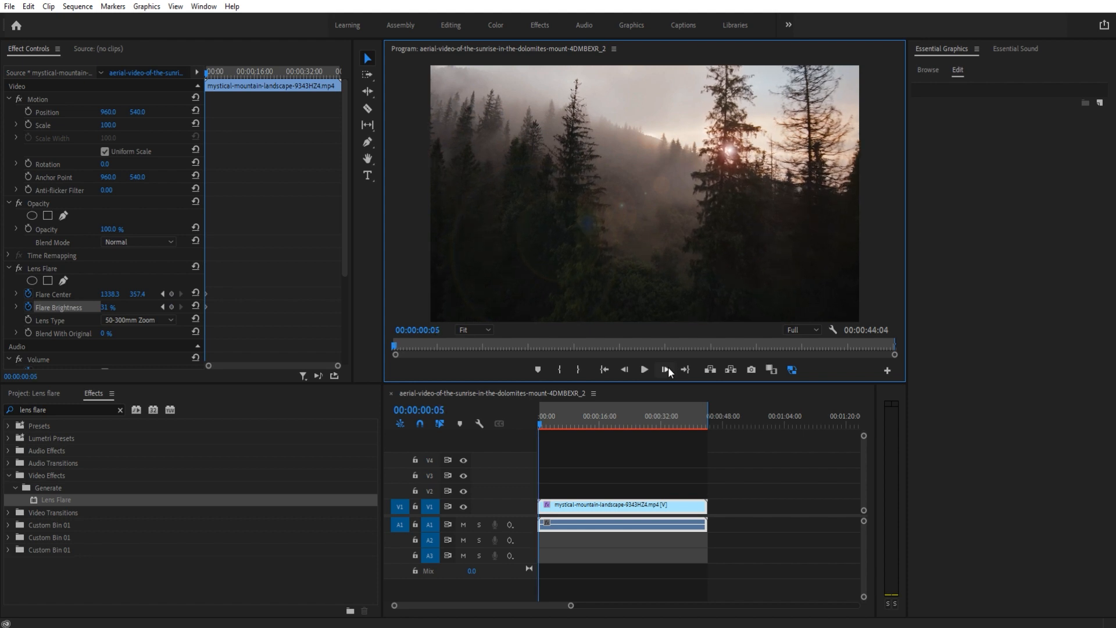
{"action": "left_click", "coordinate": [665, 370]}
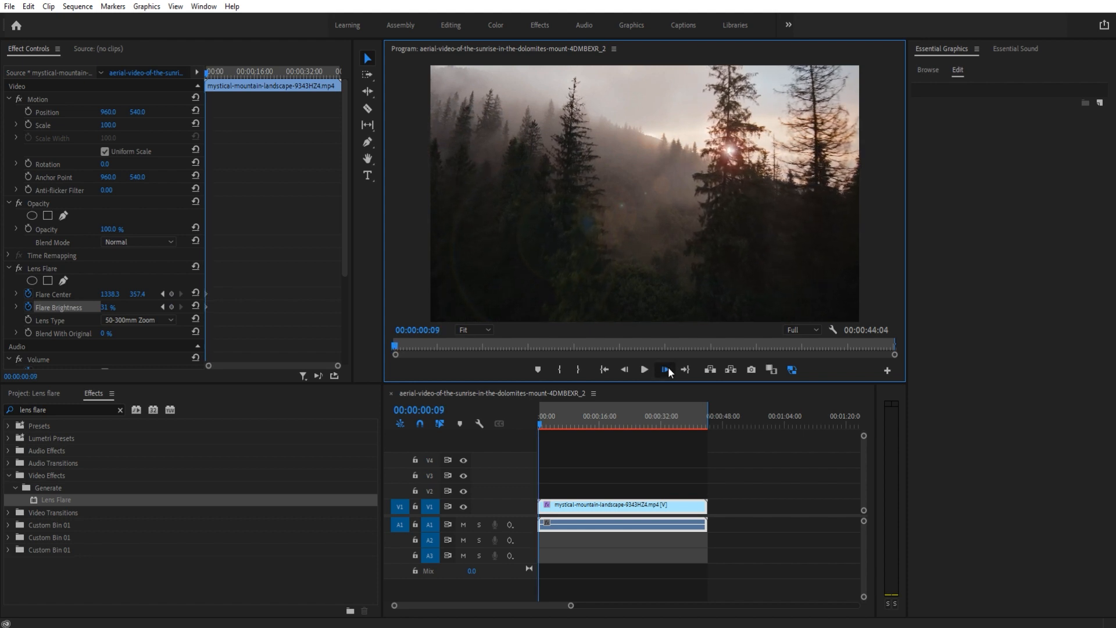
{"action": "left_click", "coordinate": [641, 370]}
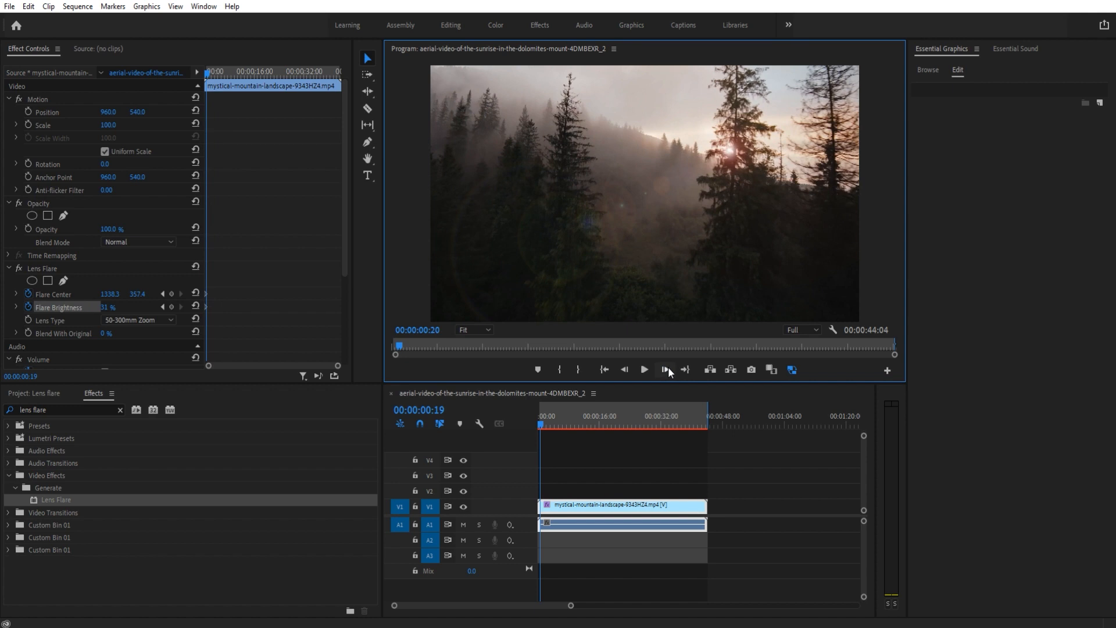
{"action": "left_click", "coordinate": [682, 370]}
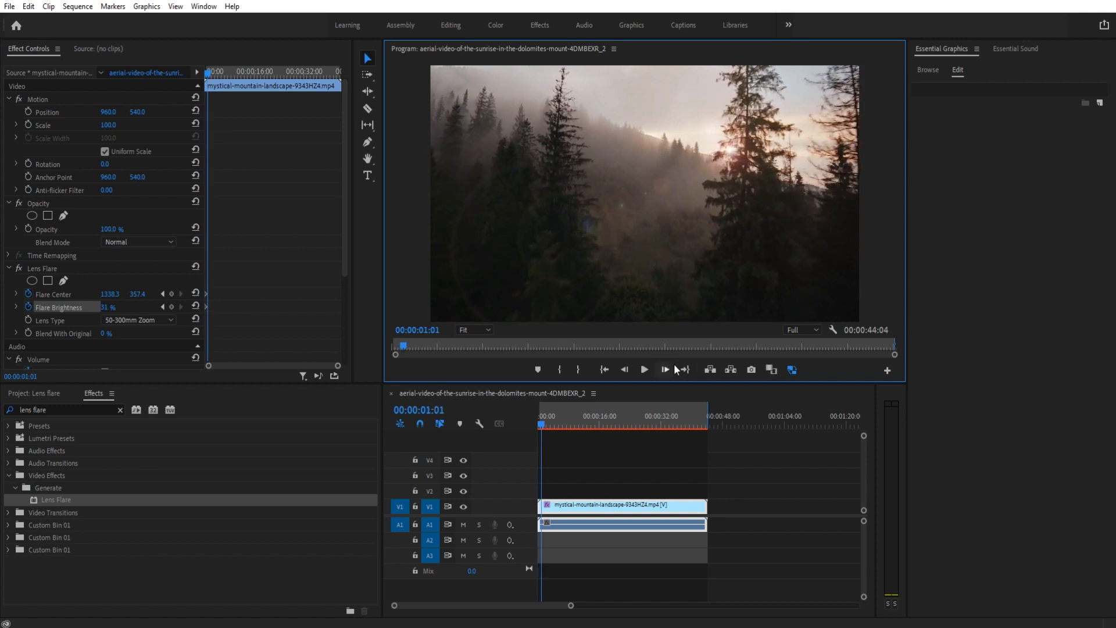
{"action": "left_click", "coordinate": [604, 370]}
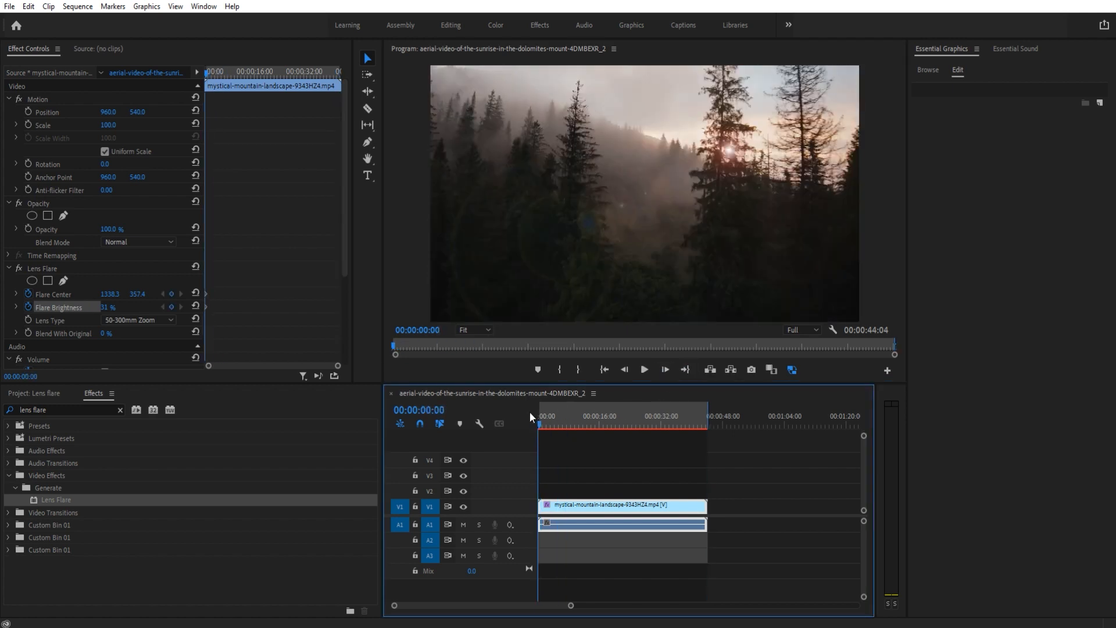
{"action": "left_click", "coordinate": [643, 370]}
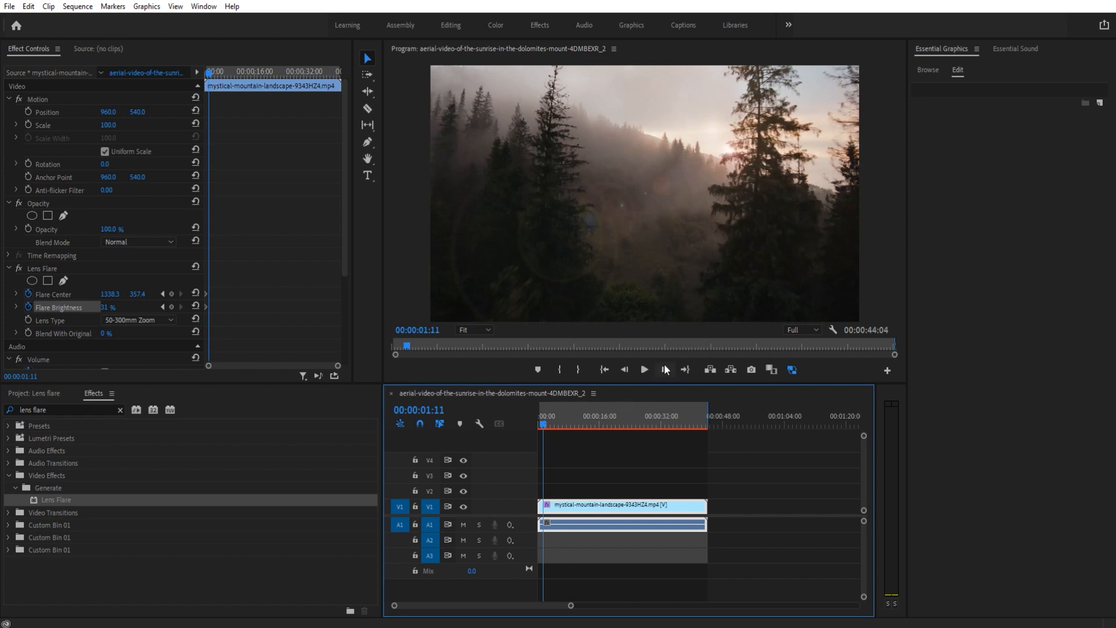
{"action": "left_click", "coordinate": [643, 370]}
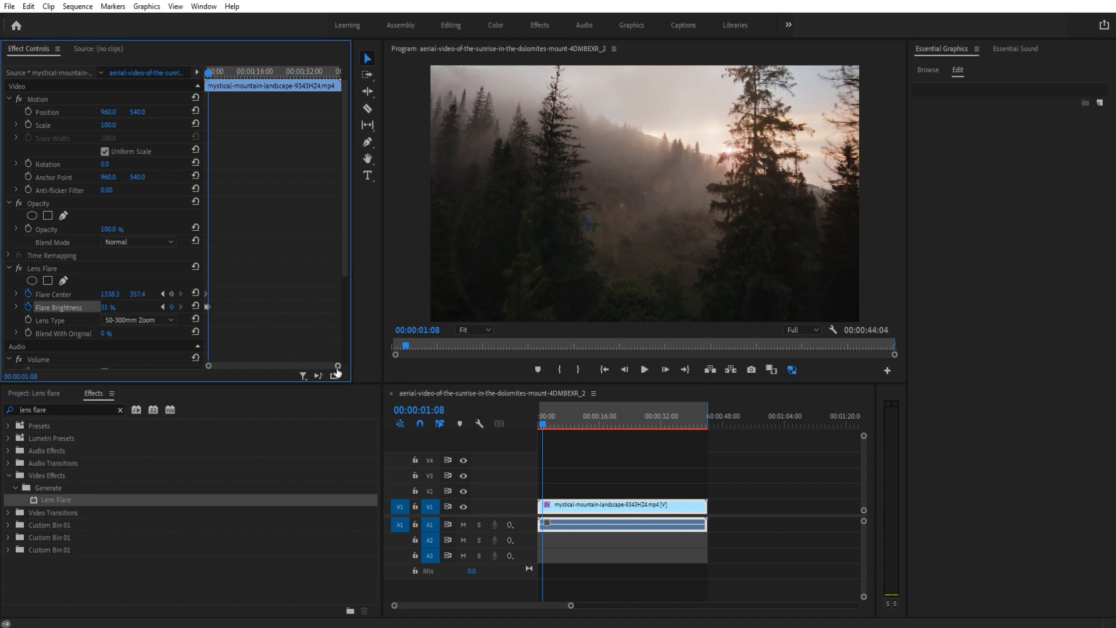
Add Flare Brightness keyframes over the first seconds, raising one to 46%, and play back to check.
{"action": "left_click", "coordinate": [663, 369]}
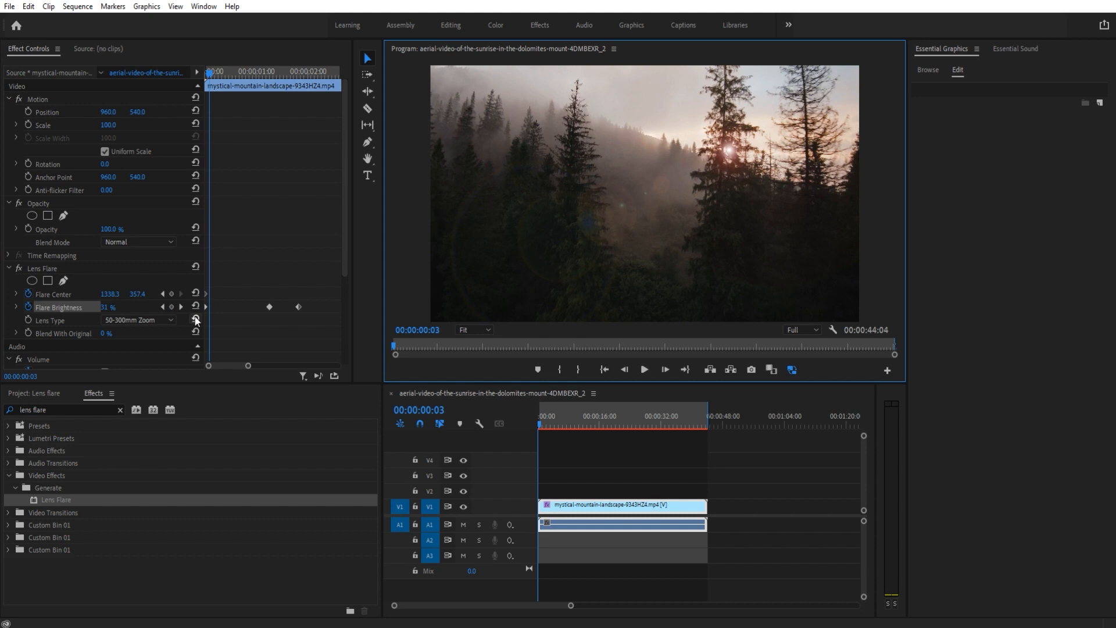
{"action": "double_click", "coordinate": [108, 307]}
{"action": "type", "text": "46"}
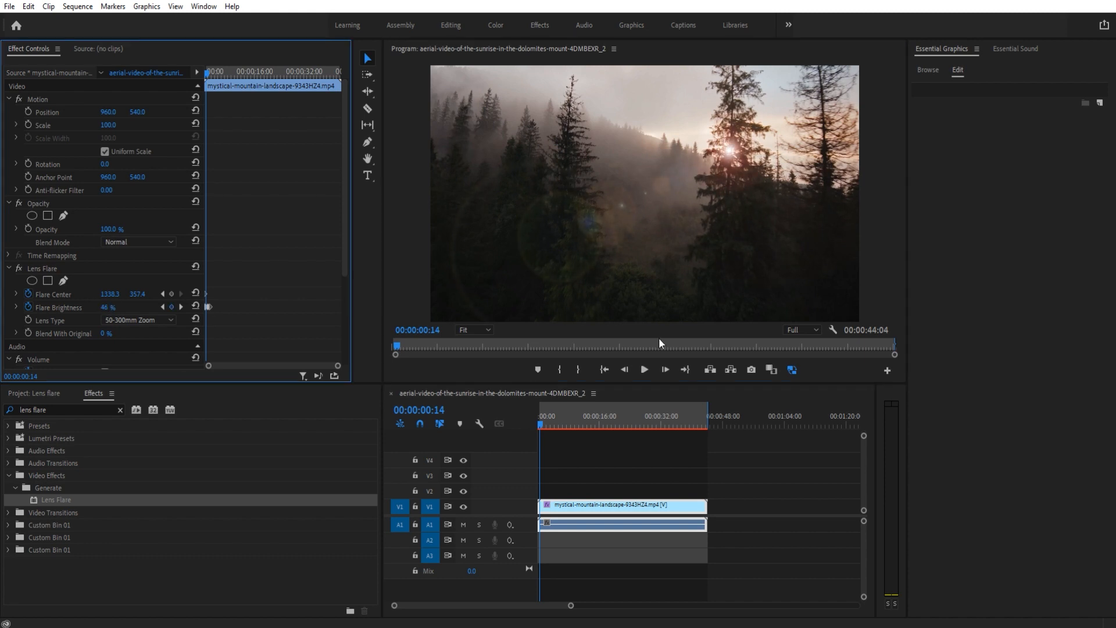
{"action": "left_click", "coordinate": [663, 369]}
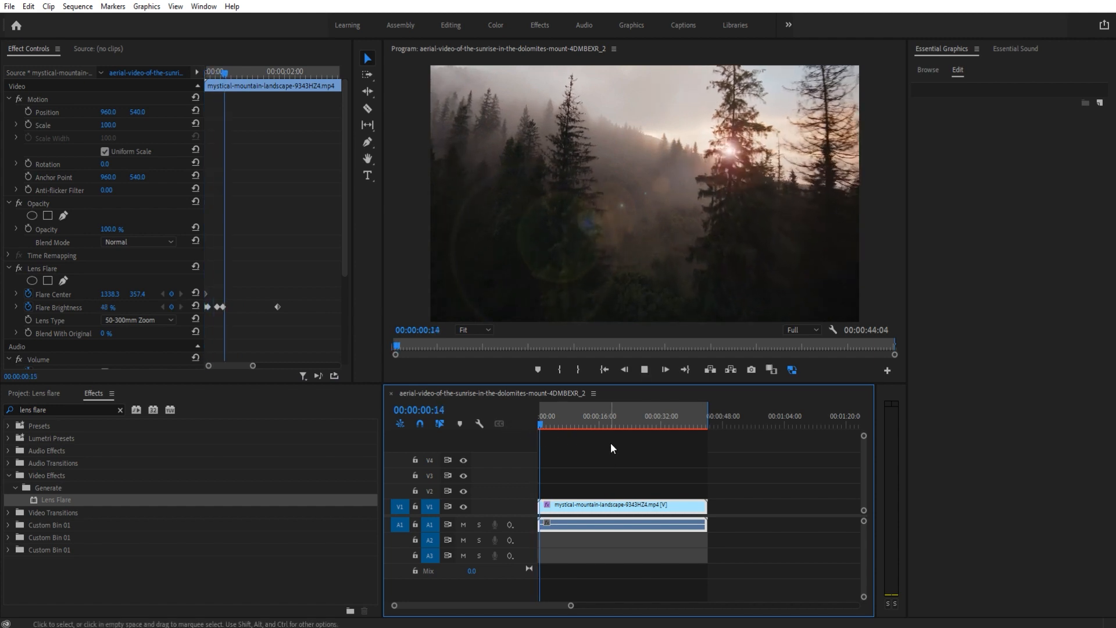
Raise Flare Brightness to 107% as the sun emerges and keyframe the flare center onto the sun.
{"action": "left_click", "coordinate": [546, 426]}
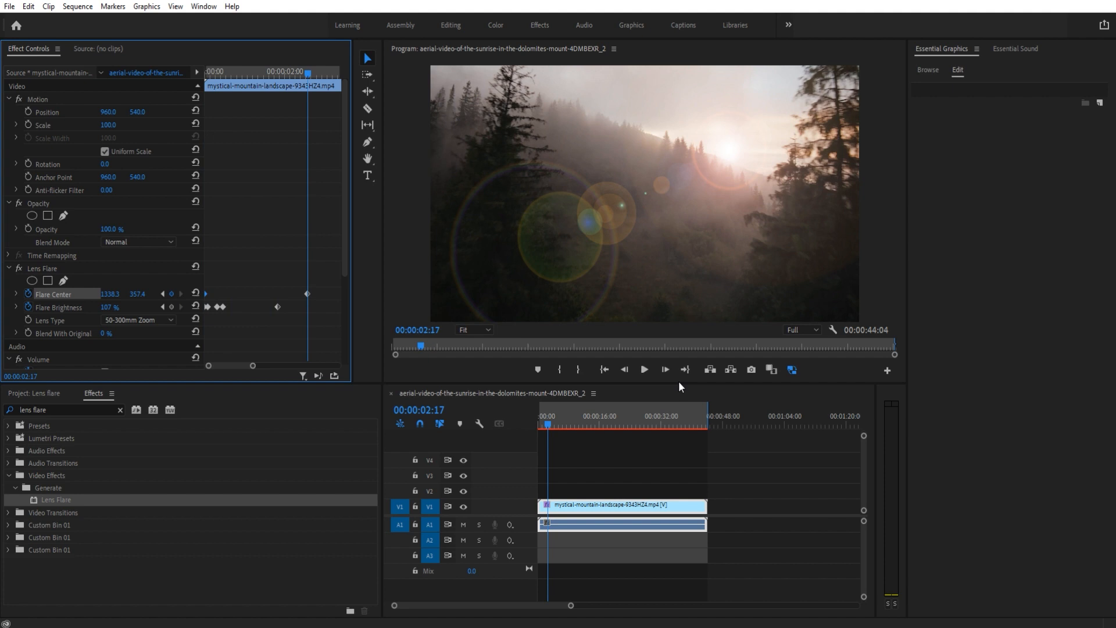
{"action": "left_click", "coordinate": [663, 368]}
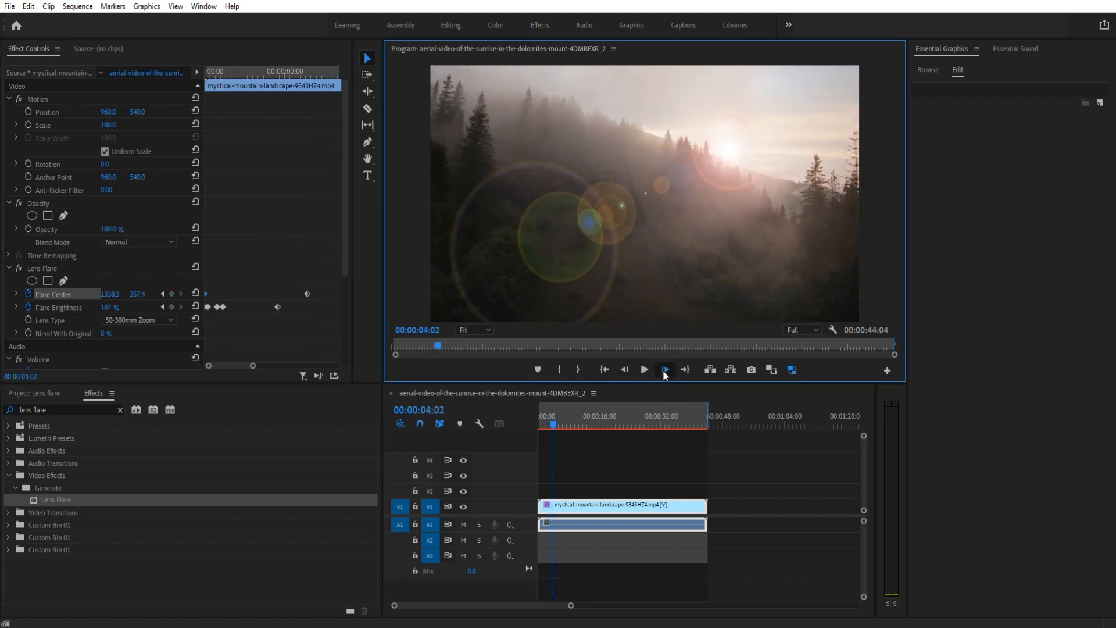
{"action": "left_click", "coordinate": [664, 370]}
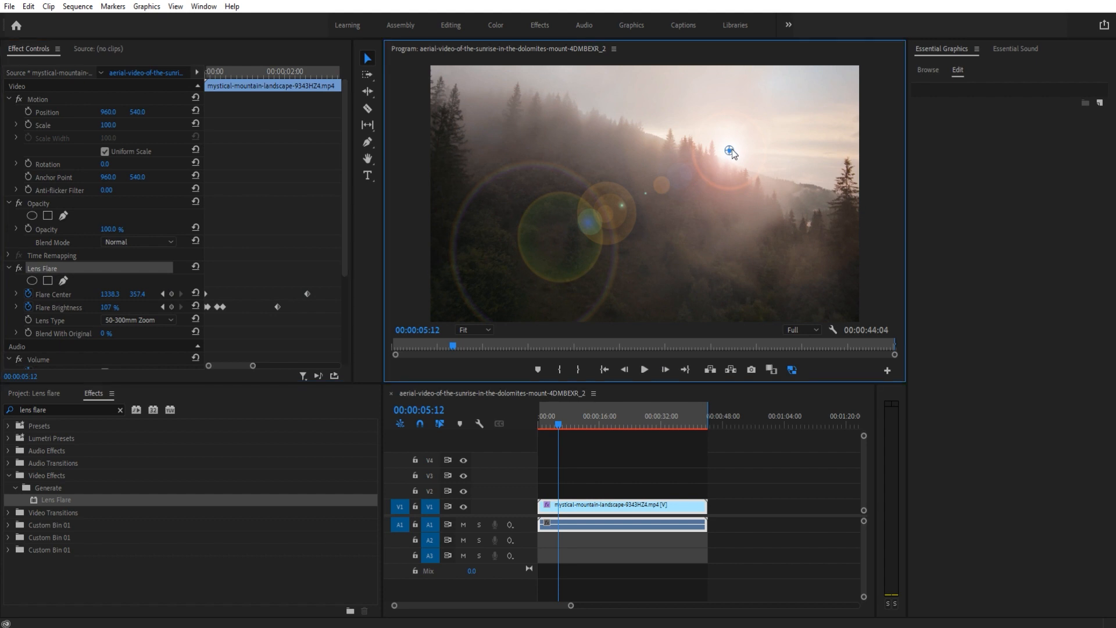
{"action": "left_click_drag", "start_coordinate": [729, 150], "coordinate": [740, 156]}
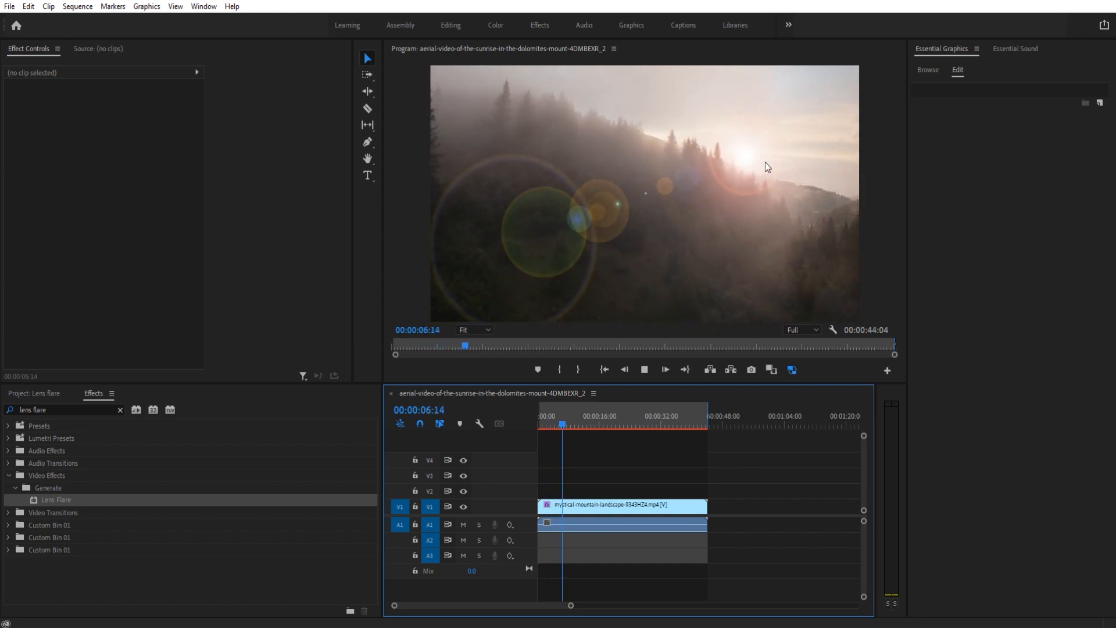
{"action": "left_click", "coordinate": [620, 506]}
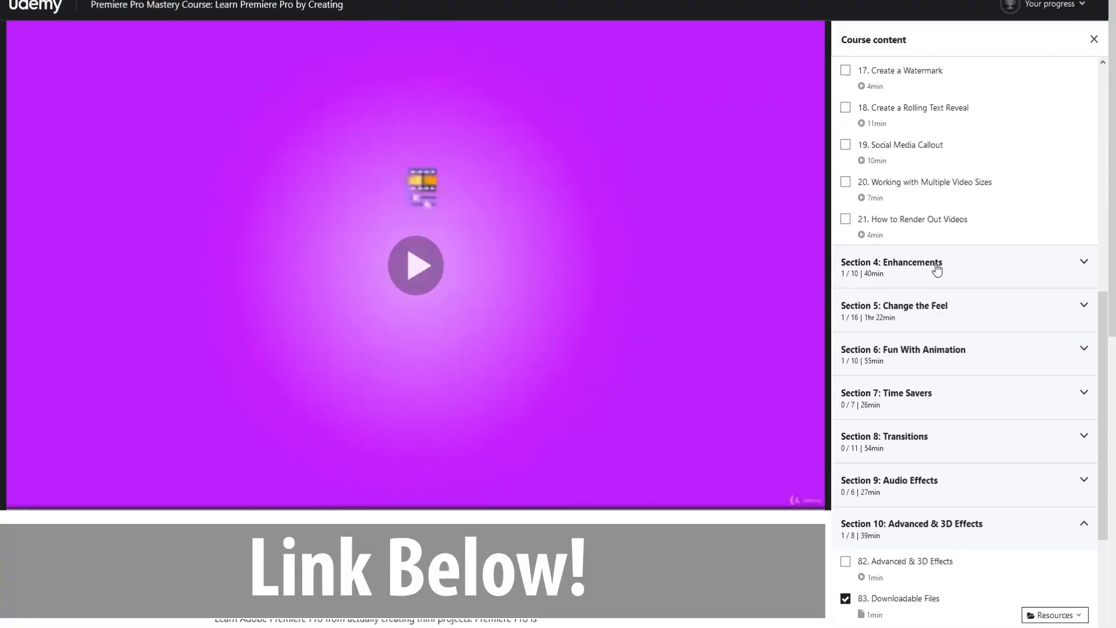
{"action": "scroll", "scroll_direction": "down", "scroll_amount": 3}
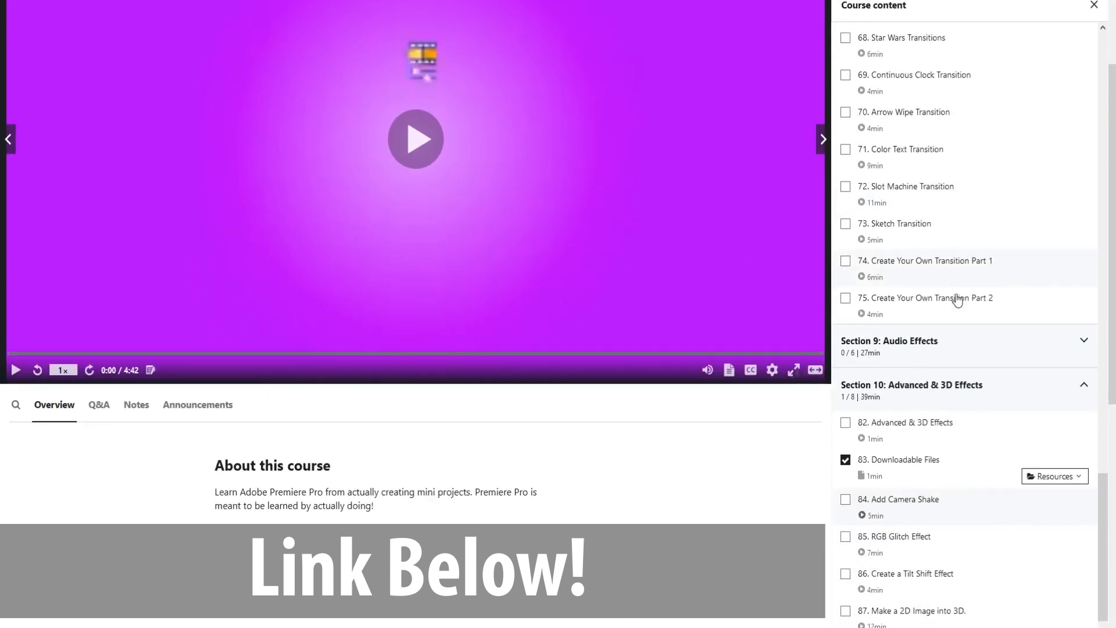
{"action": "scroll", "scroll_direction": "down", "scroll_amount": 3}
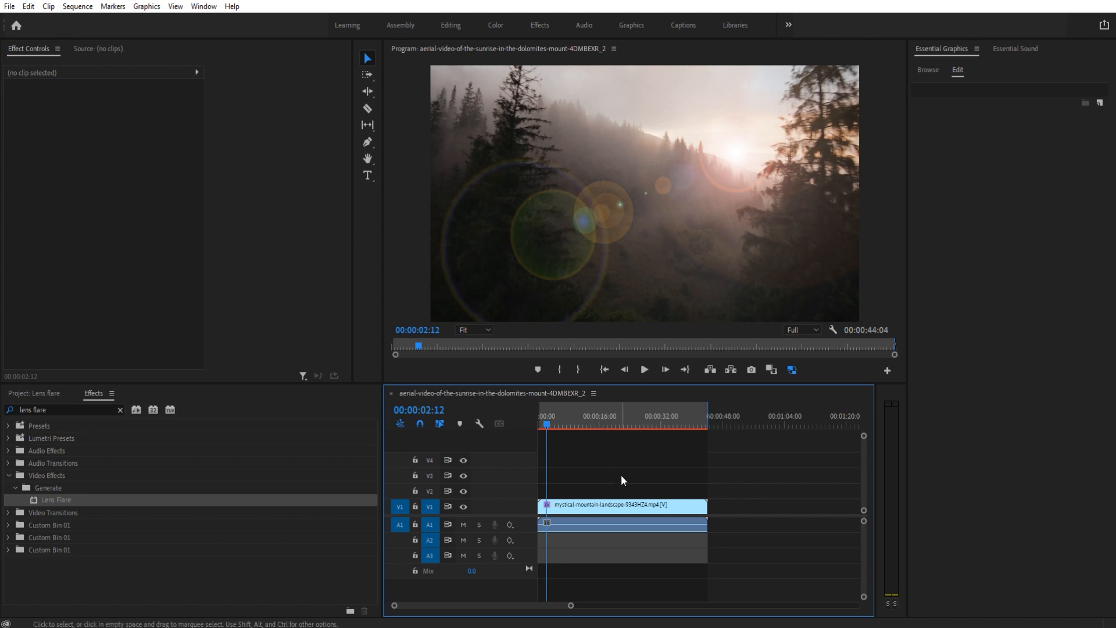
{"action": "mouse_move", "coordinate": [637, 480]}
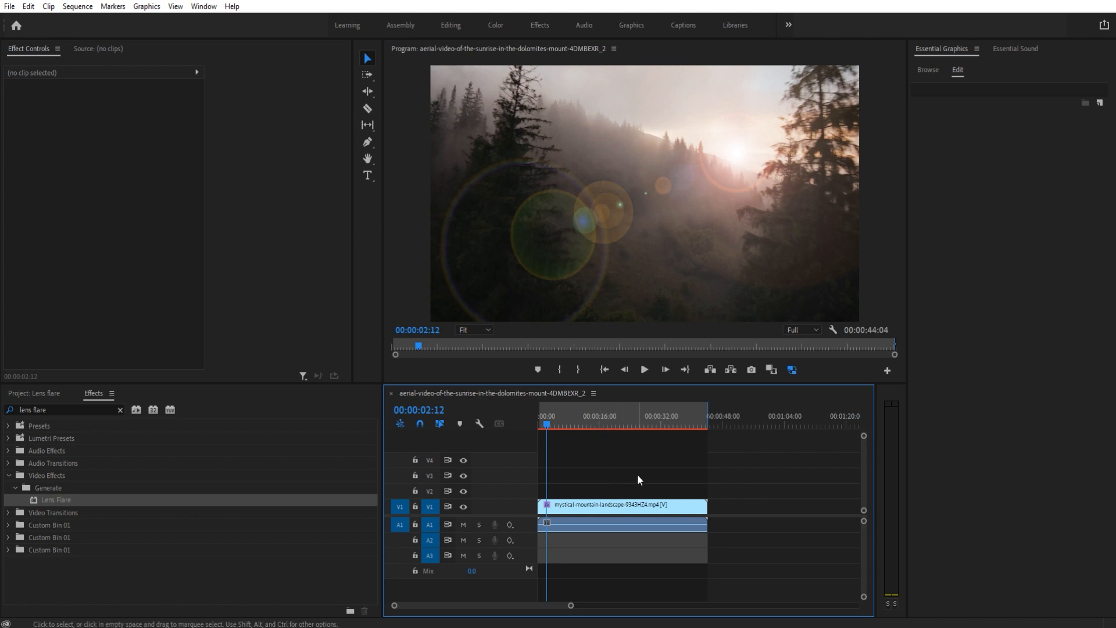